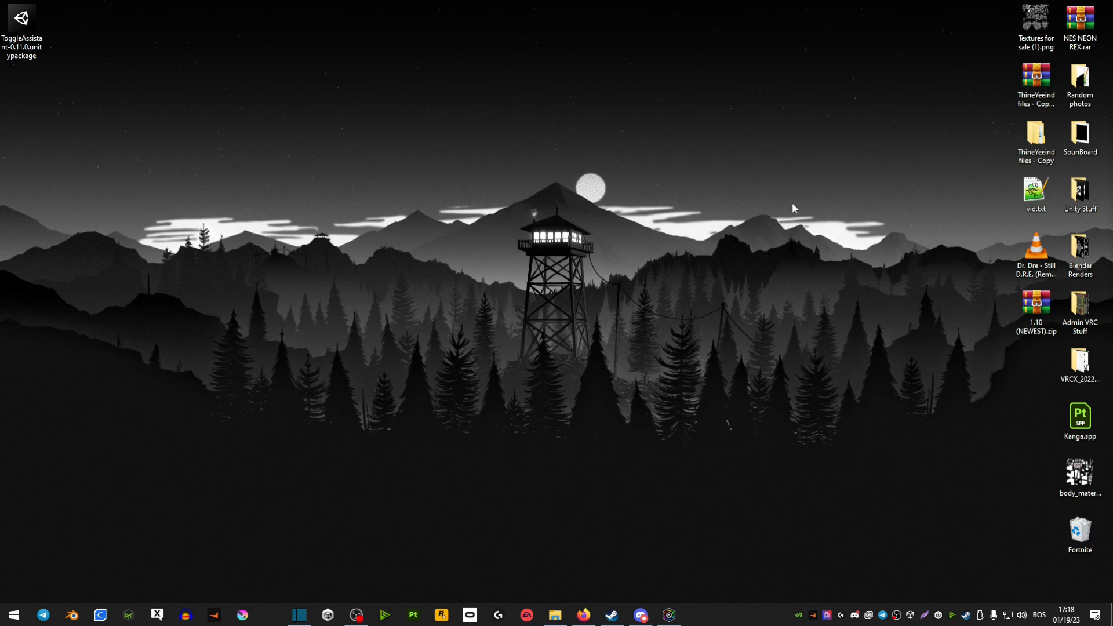
pyautogui.moveTo(805, 226)
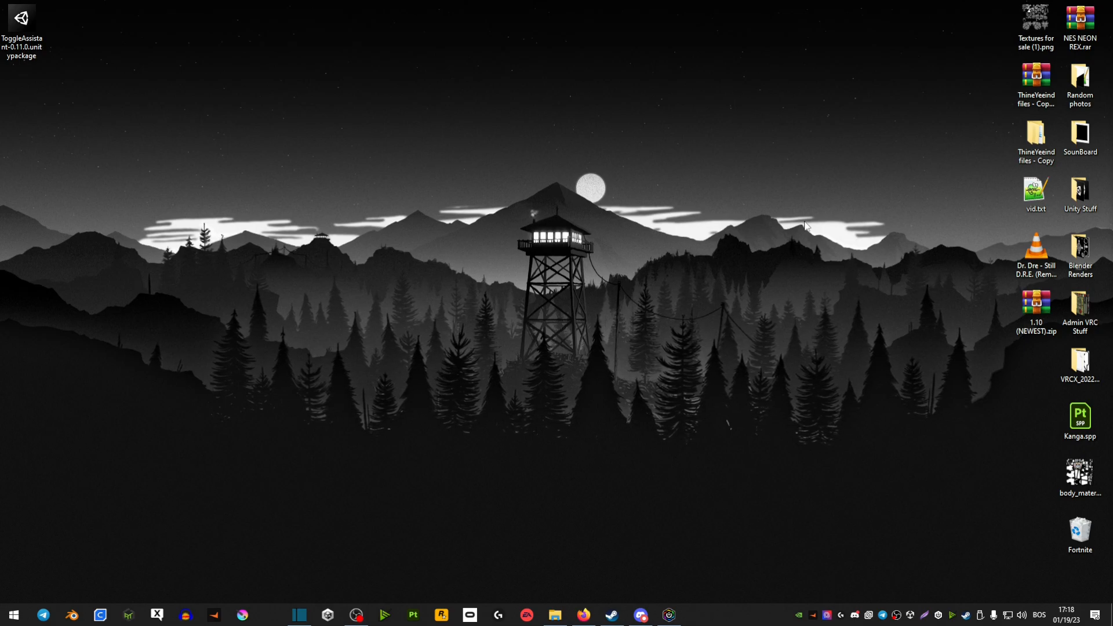
pyautogui.moveTo(751, 258)
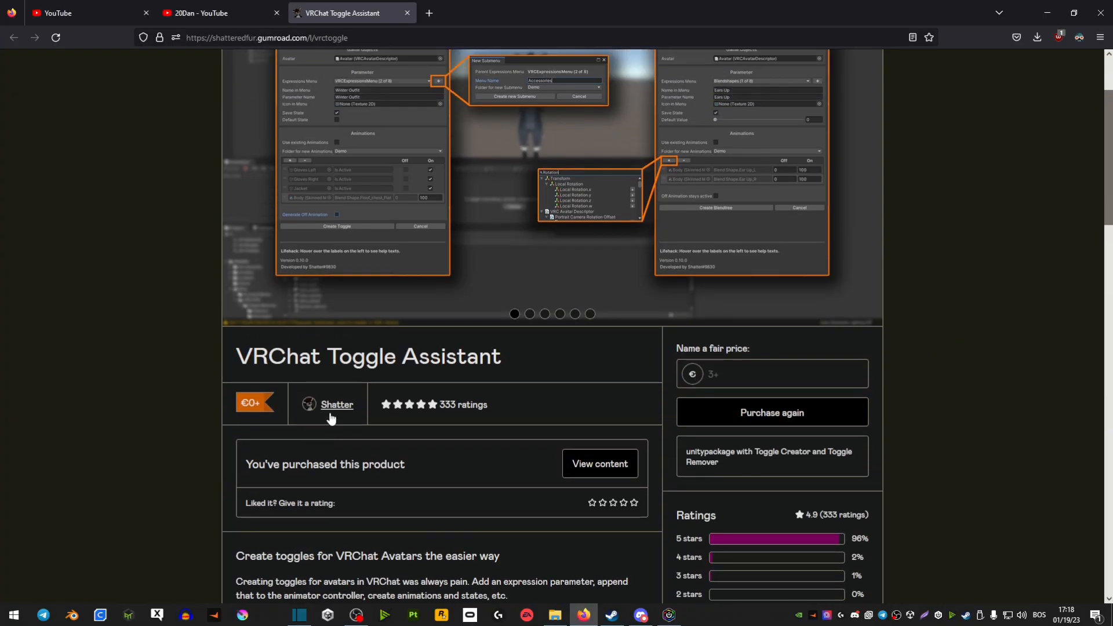
pyautogui.moveTo(330, 411)
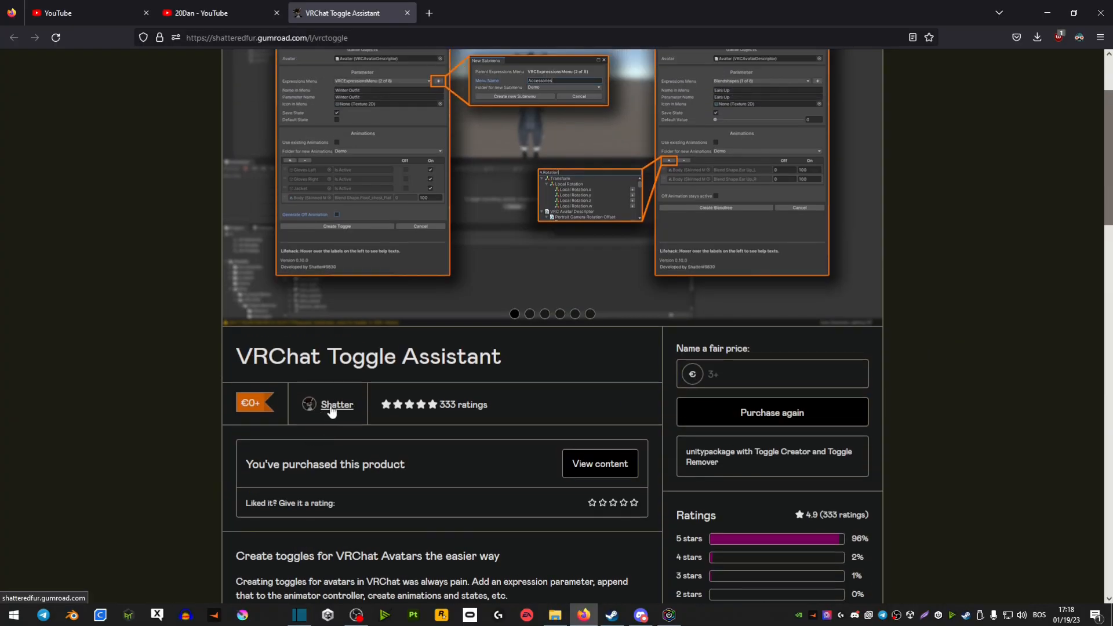
# Bring the ToggleAssistant .unitypackage from Gumroad into the avatar project and confirm the import.
pyautogui.scroll(3)
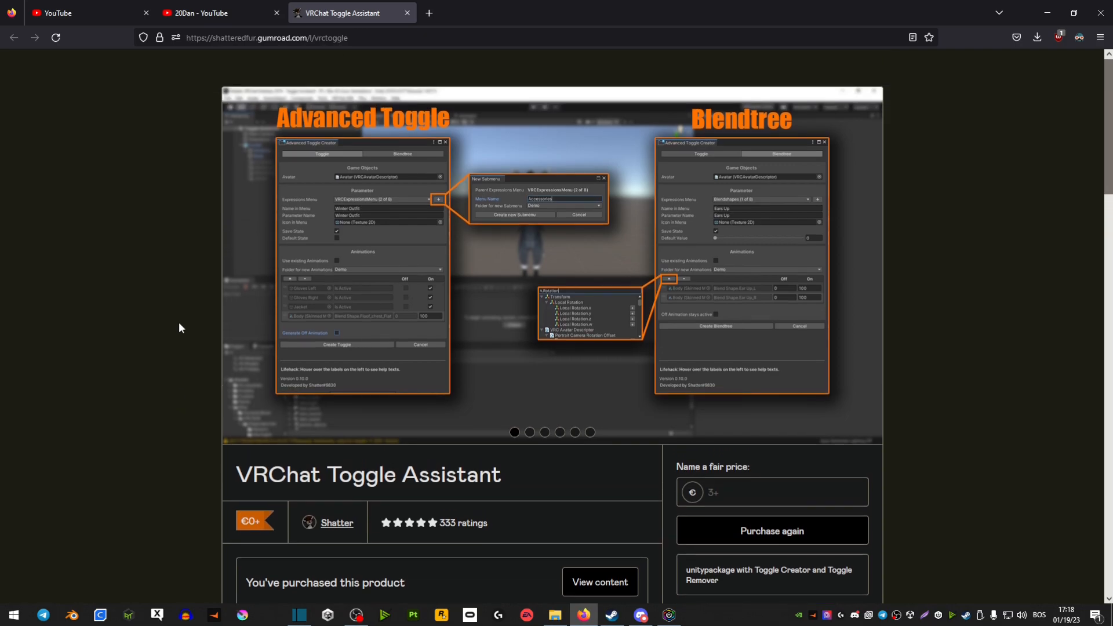
pyautogui.scroll(-3)
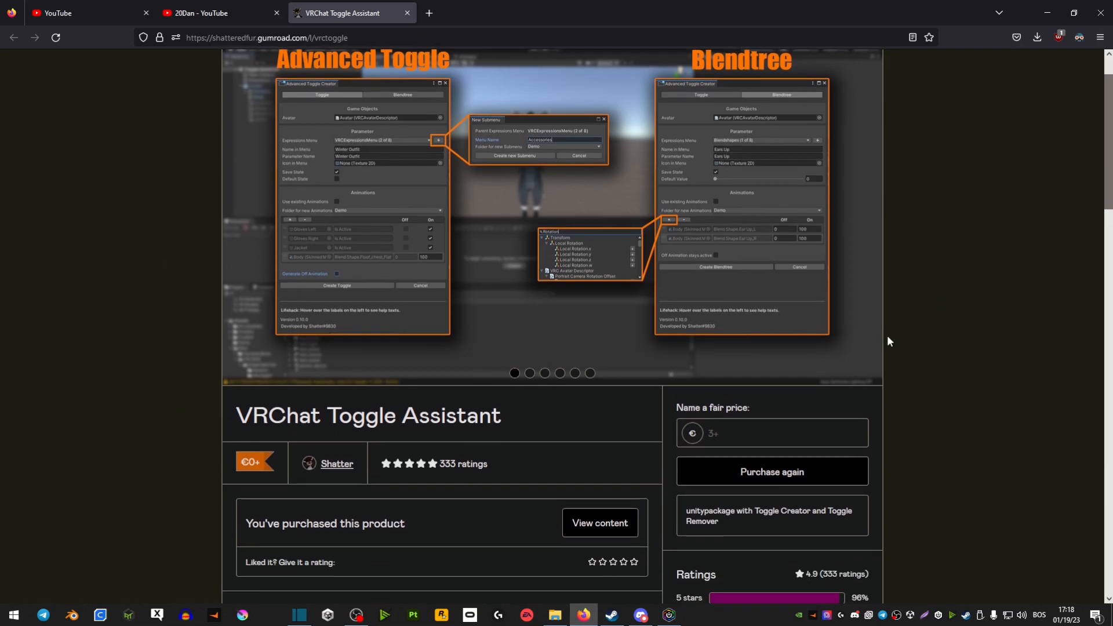
pyautogui.moveTo(932, 345)
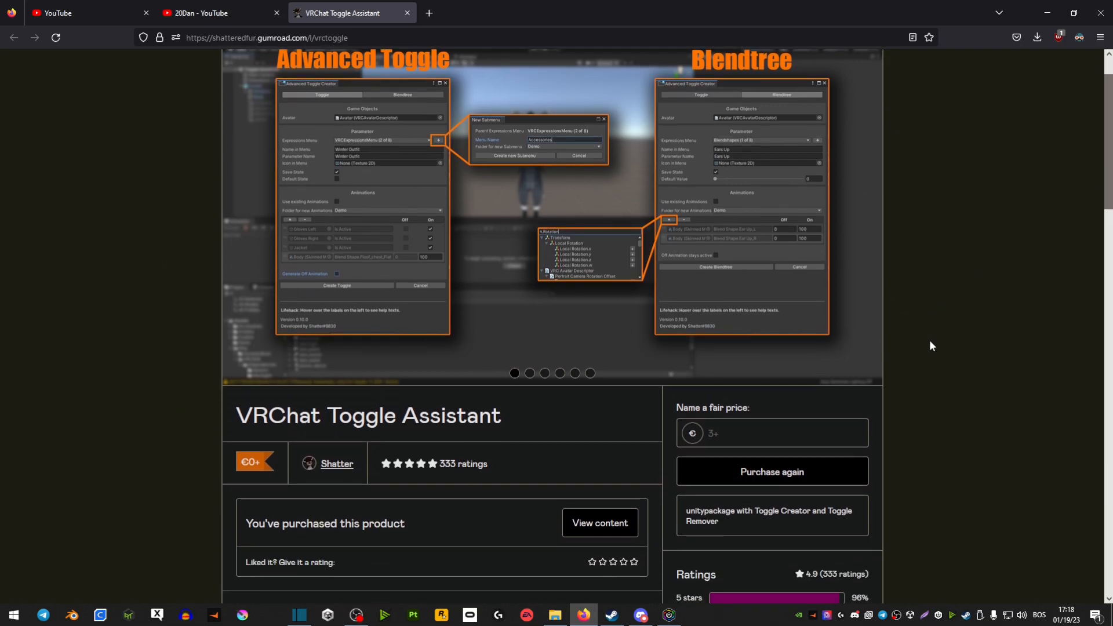
pyautogui.scroll(3)
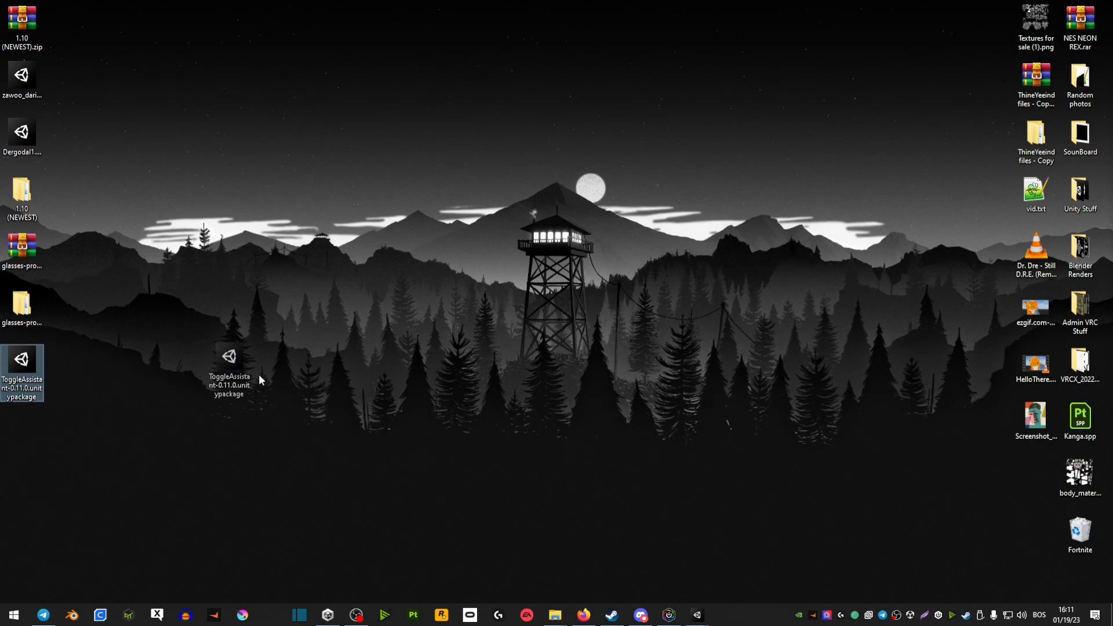
pyautogui.moveTo(667, 614)
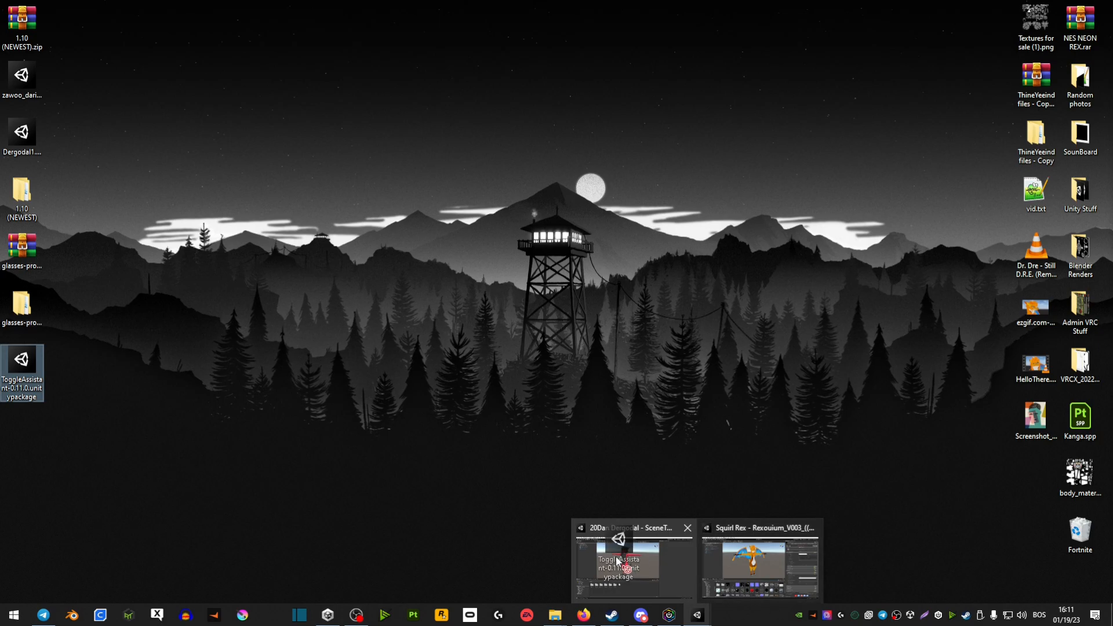
pyautogui.click(632, 561)
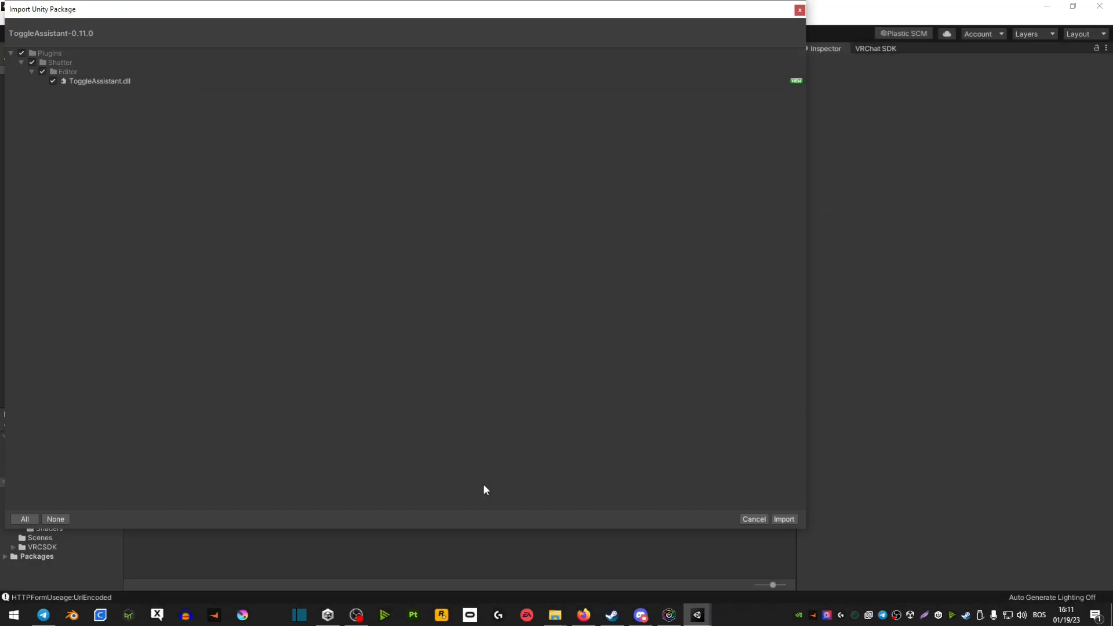
pyautogui.click(783, 520)
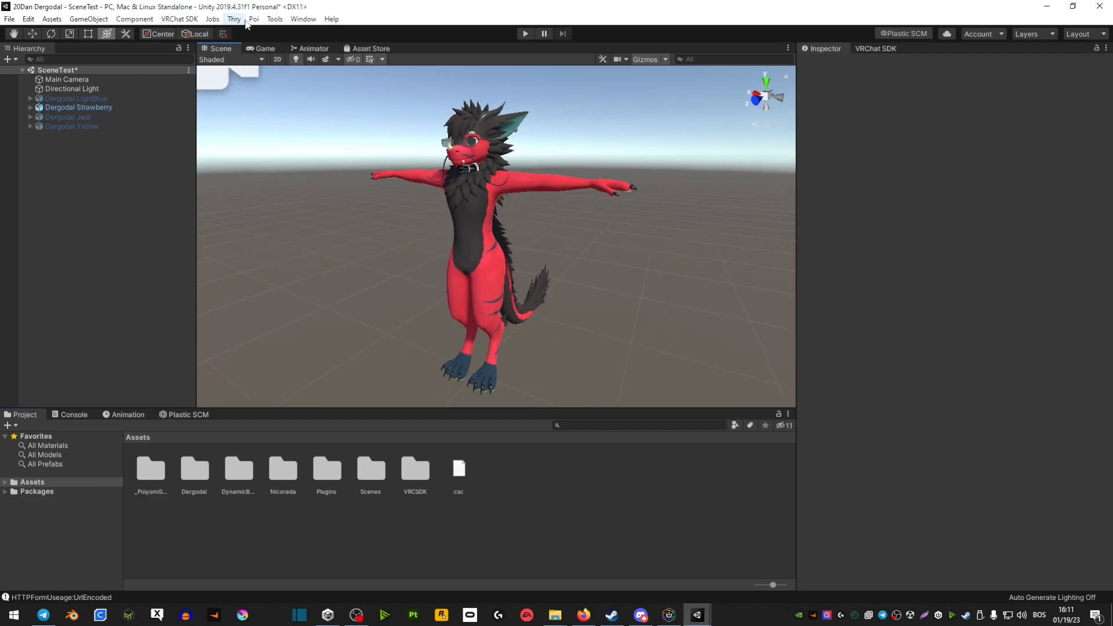
# Launch the Toggle Creator from the Tools menu, ready for an avatar.
pyautogui.click(275, 19)
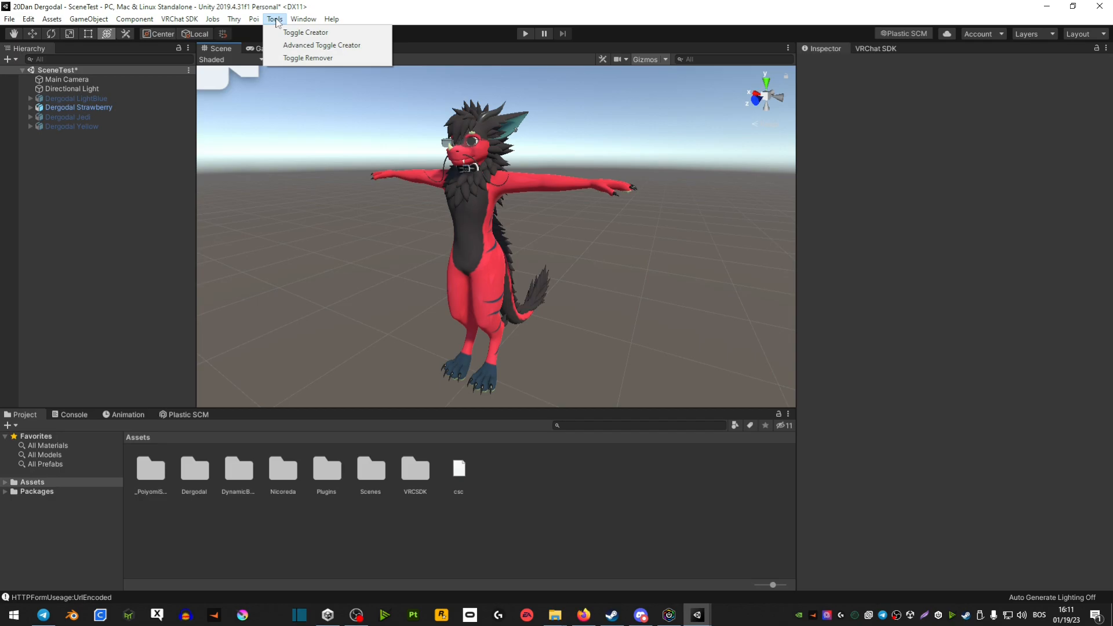
pyautogui.click(305, 32)
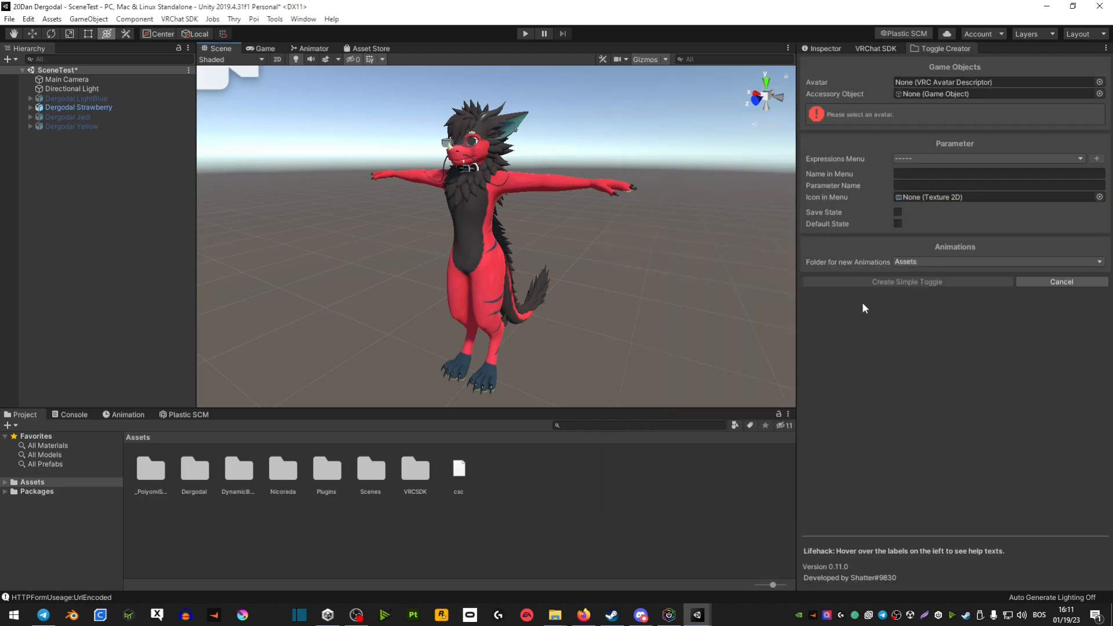
pyautogui.moveTo(661, 309)
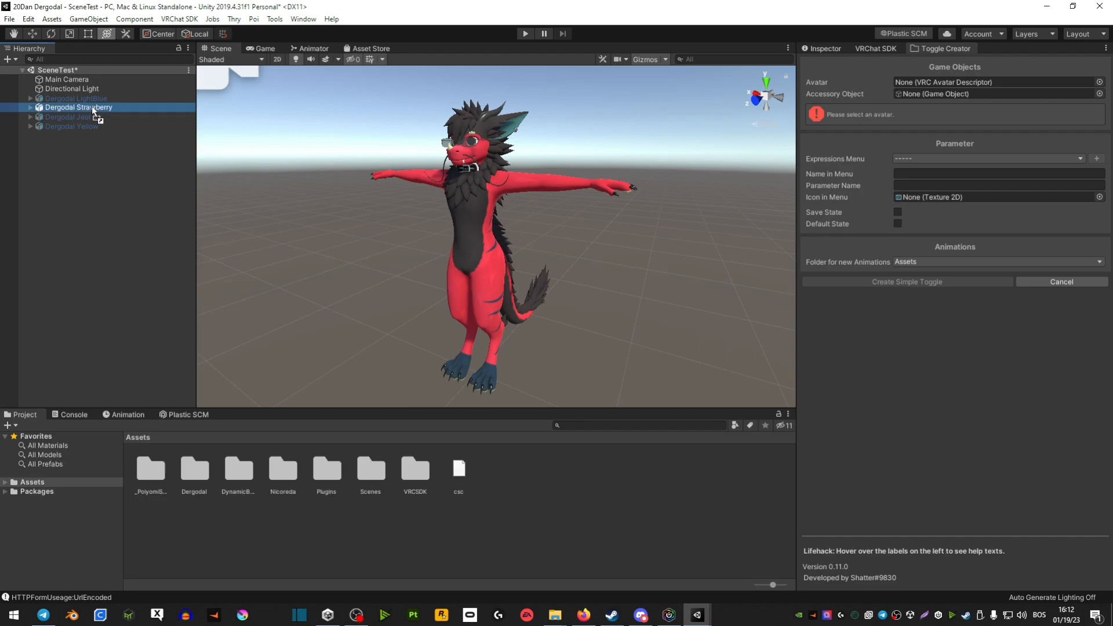
# Assign Dergodal Strawberry as the avatar and GlassesProject (found via 'gl') as the accessory object.
pyautogui.click(76, 106)
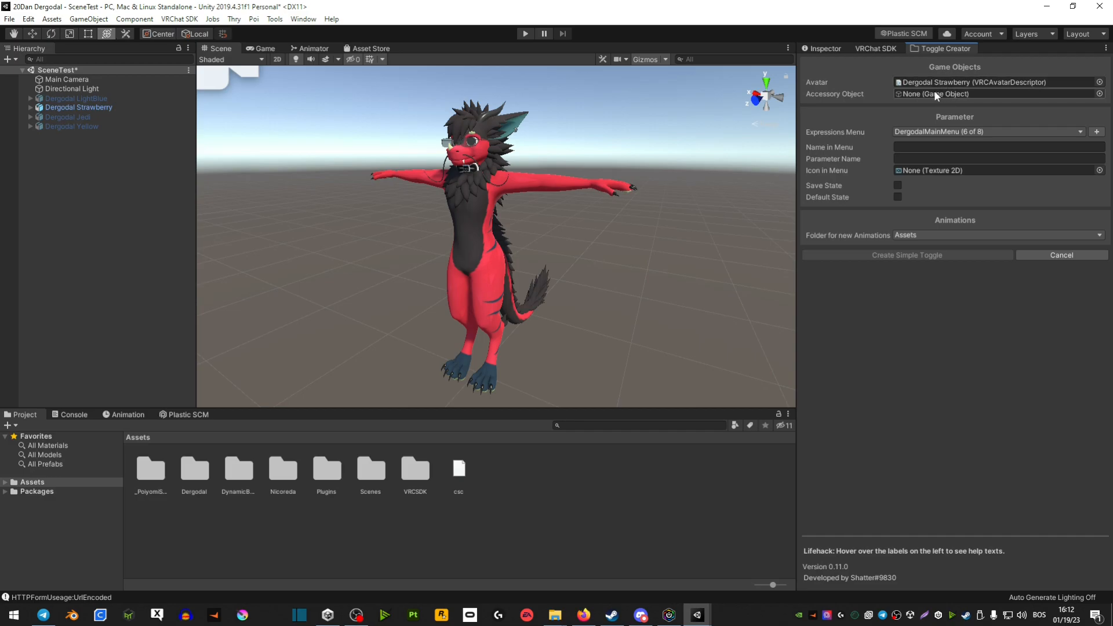
pyautogui.click(1099, 94)
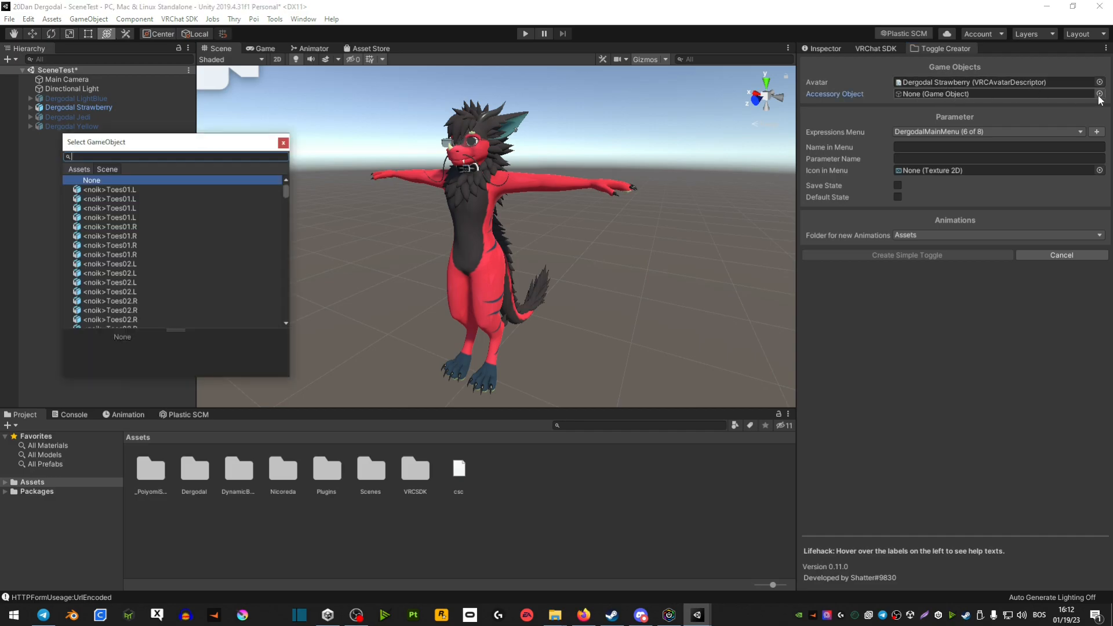
pyautogui.moveTo(191, 255)
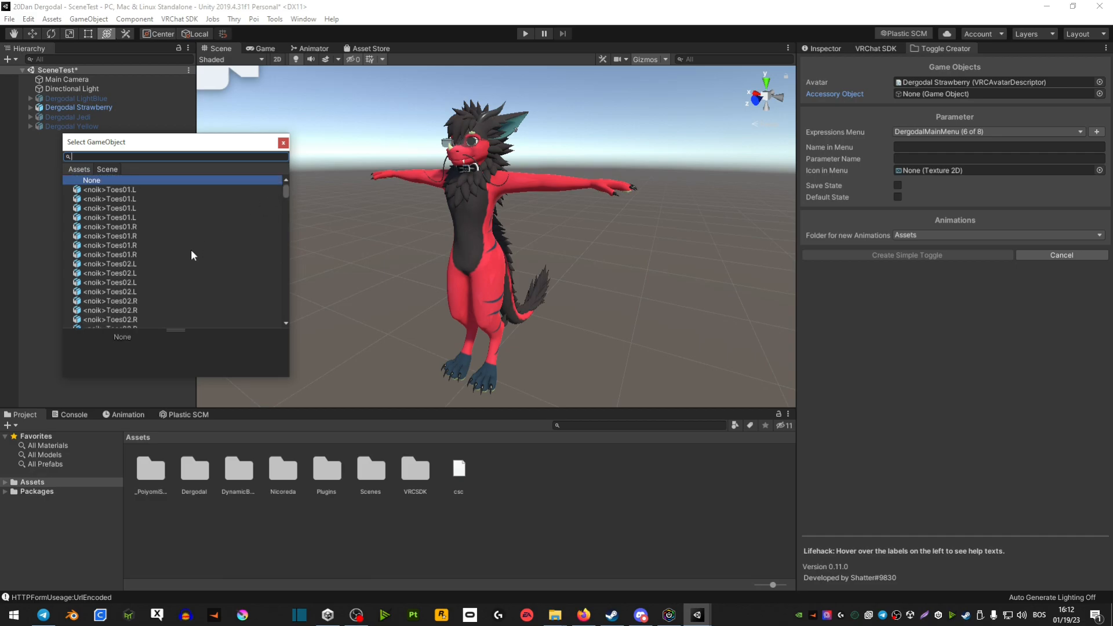
pyautogui.write('gl')
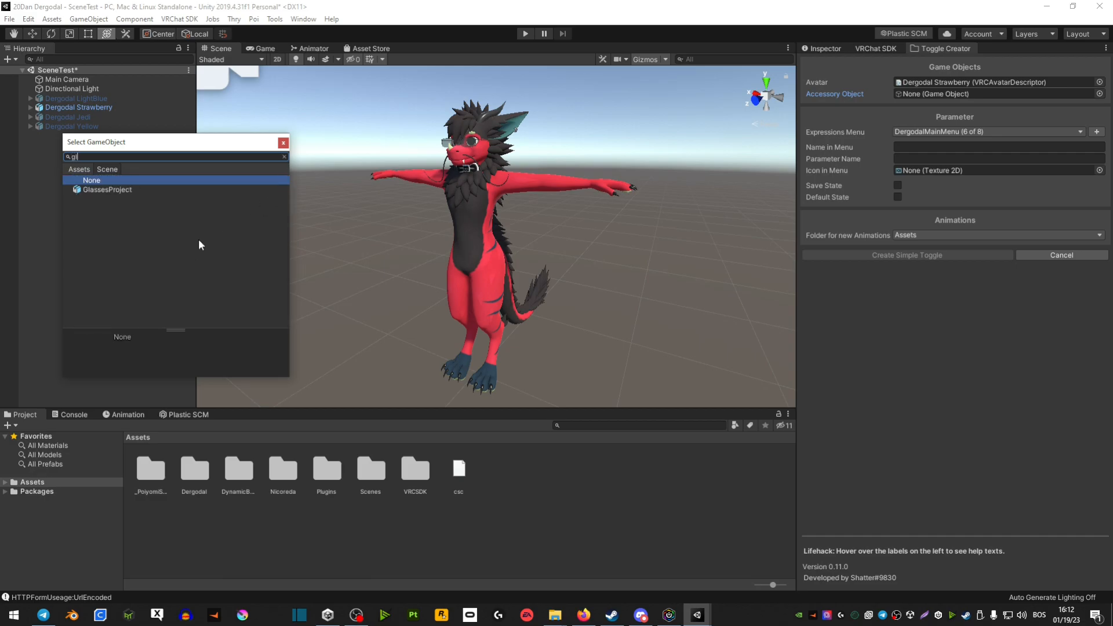
pyautogui.click(107, 189)
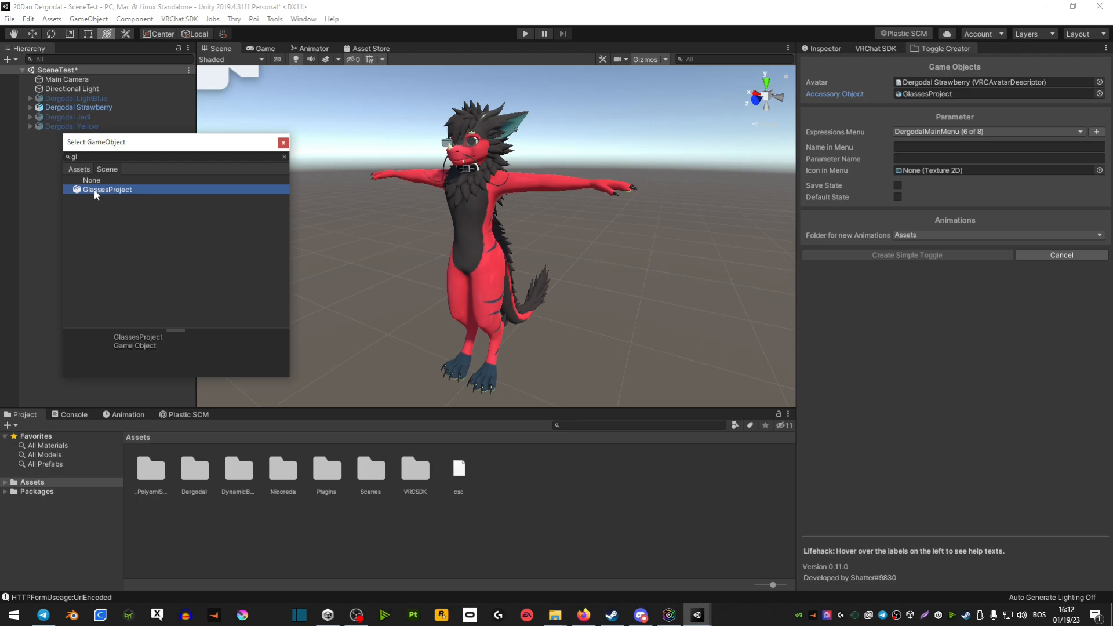
pyautogui.doubleClick(106, 189)
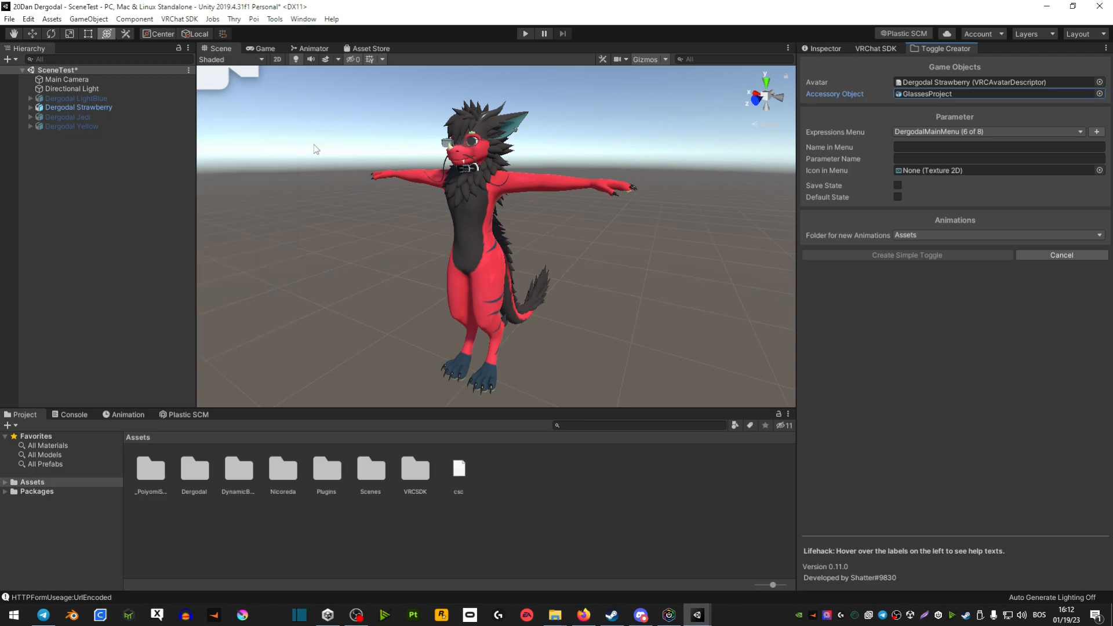
pyautogui.moveTo(985, 100)
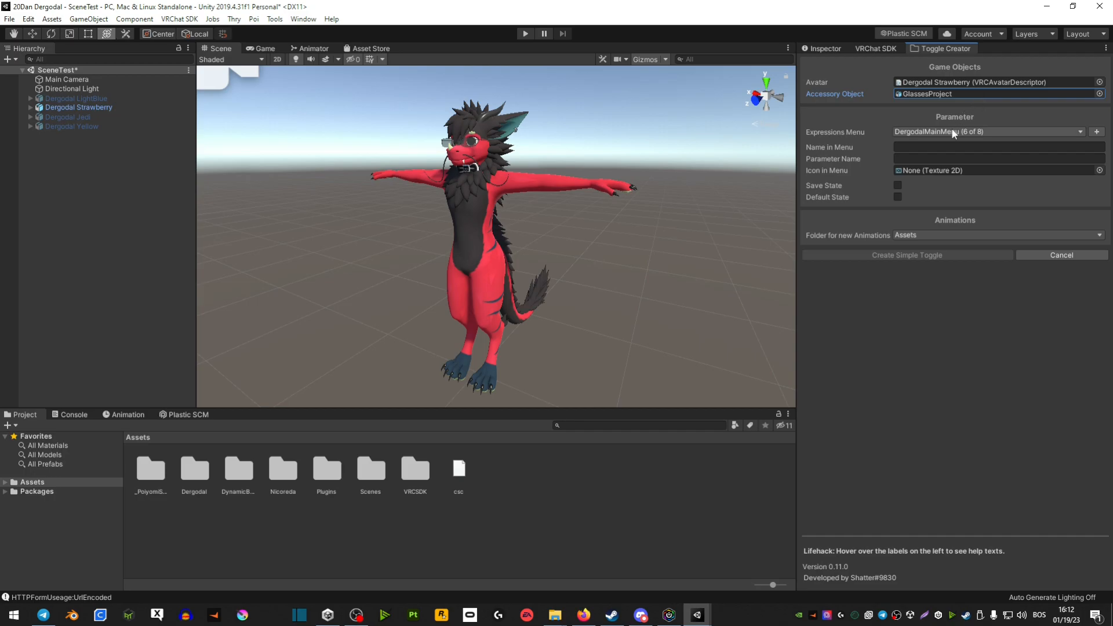
pyautogui.moveTo(919, 217)
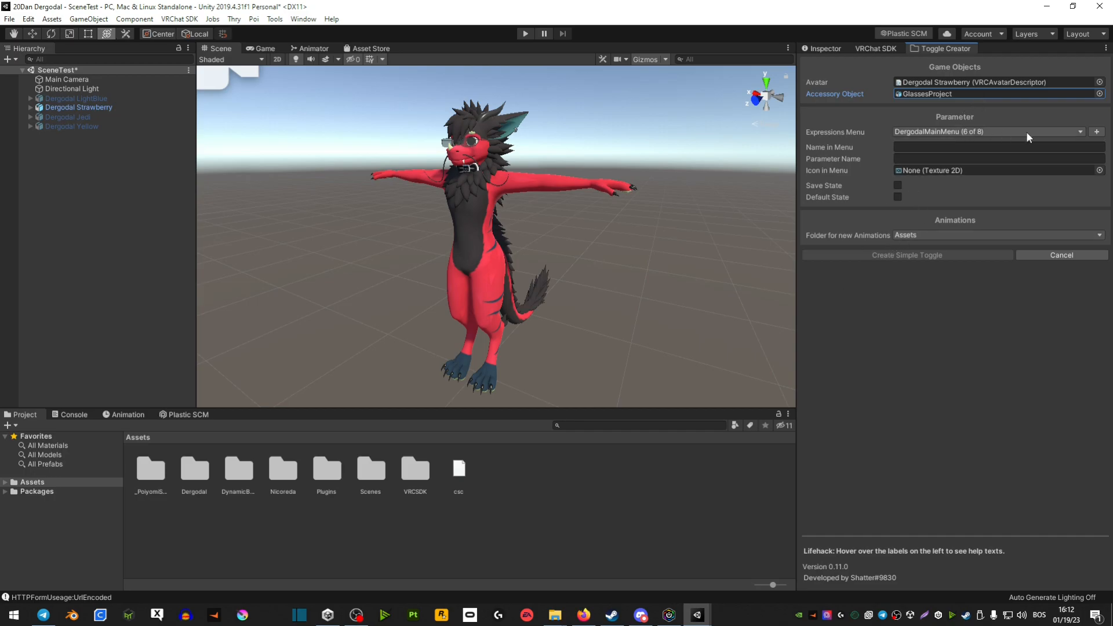
pyautogui.moveTo(984, 138)
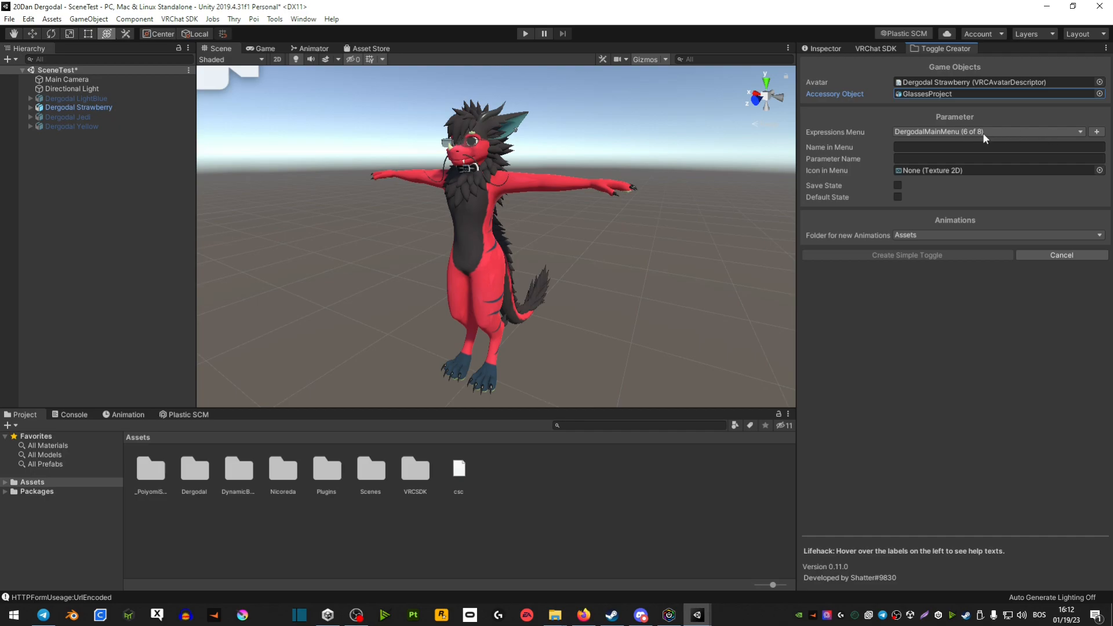
# Name the menu entry and parameter 'Glasses' and create the simple toggle.
pyautogui.write('Glasses')
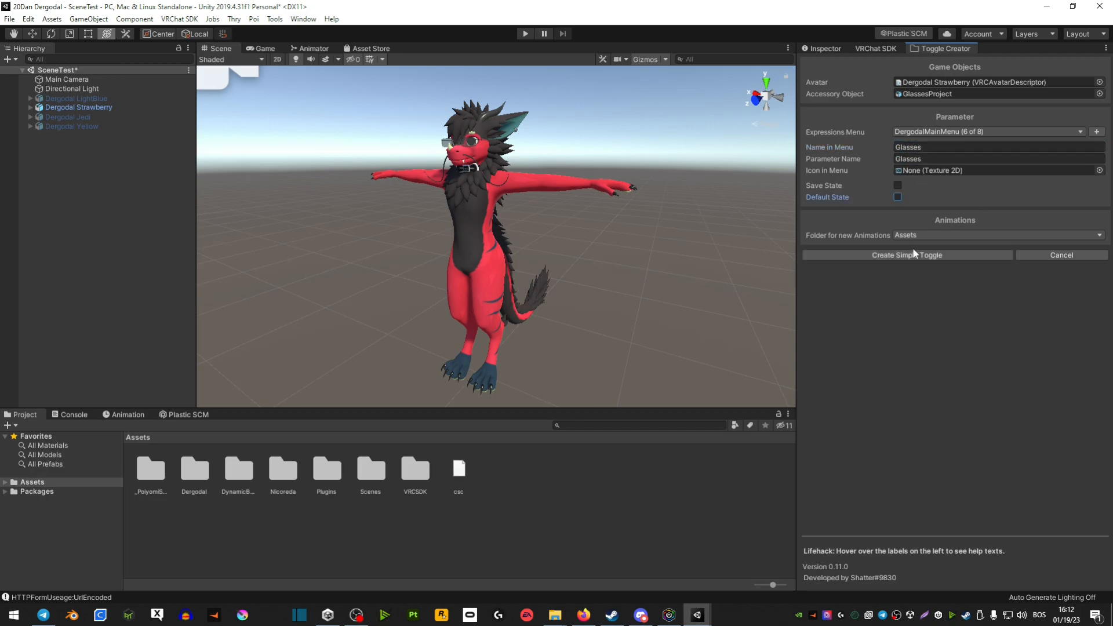
pyautogui.click(907, 255)
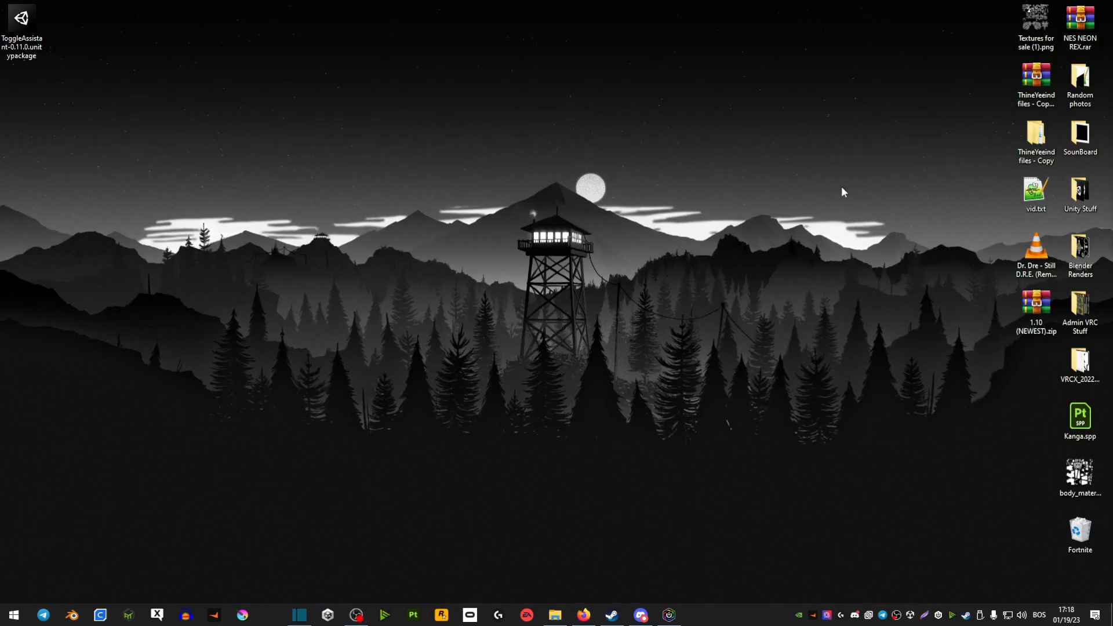
pyautogui.moveTo(792, 208)
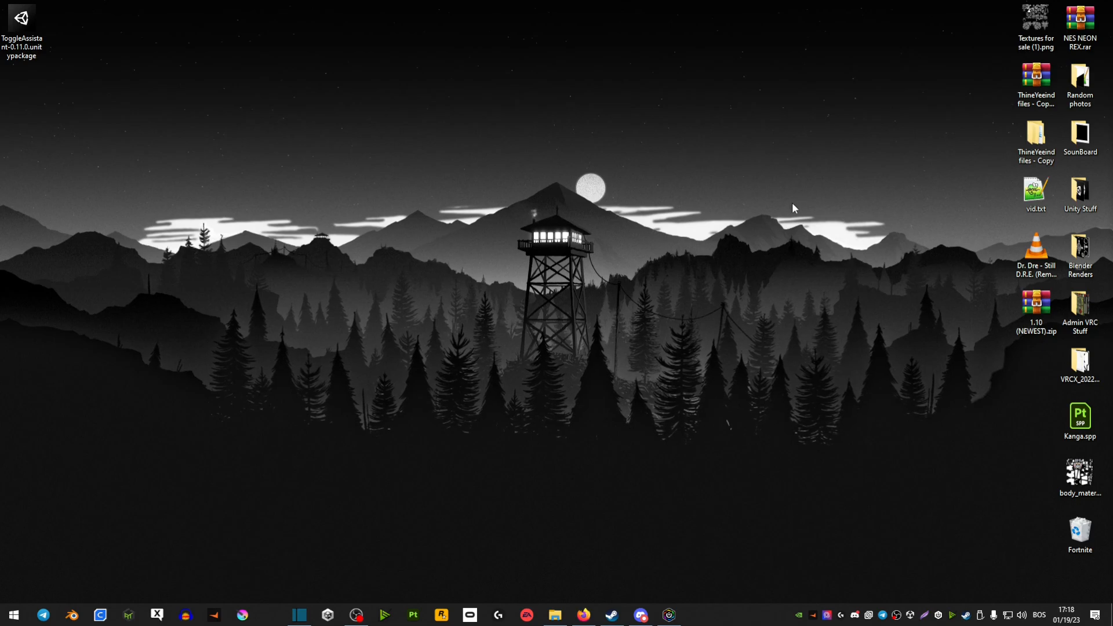